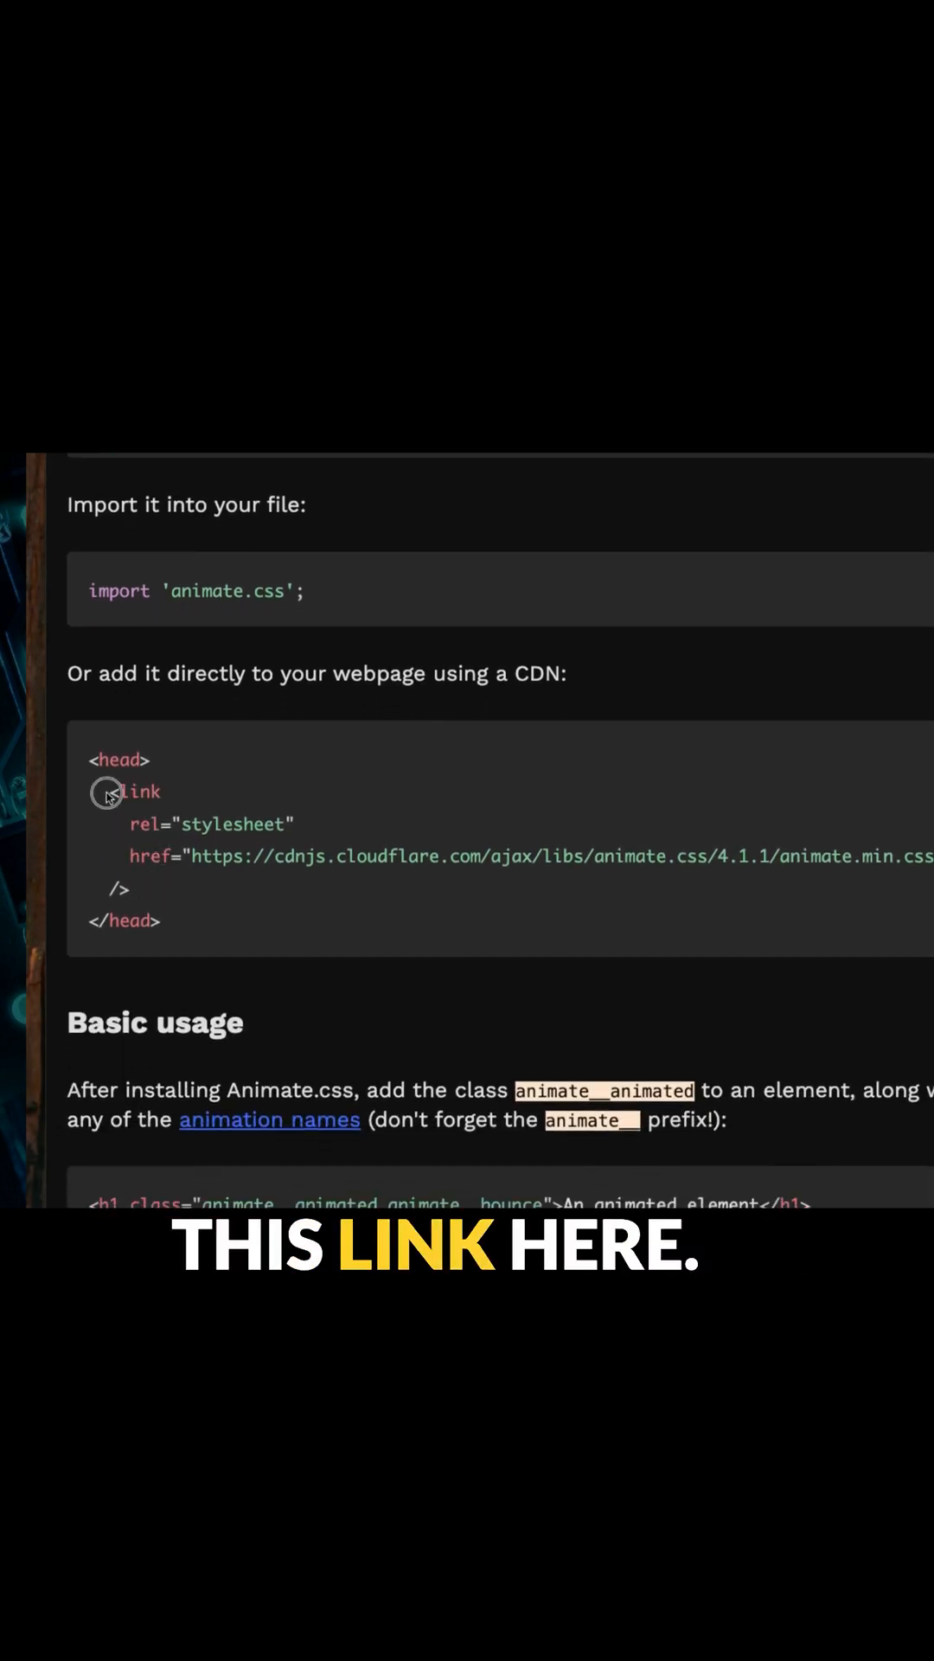
{"action": "left_click_drag", "start_coordinate": [101, 791], "coordinate": [133, 890]}
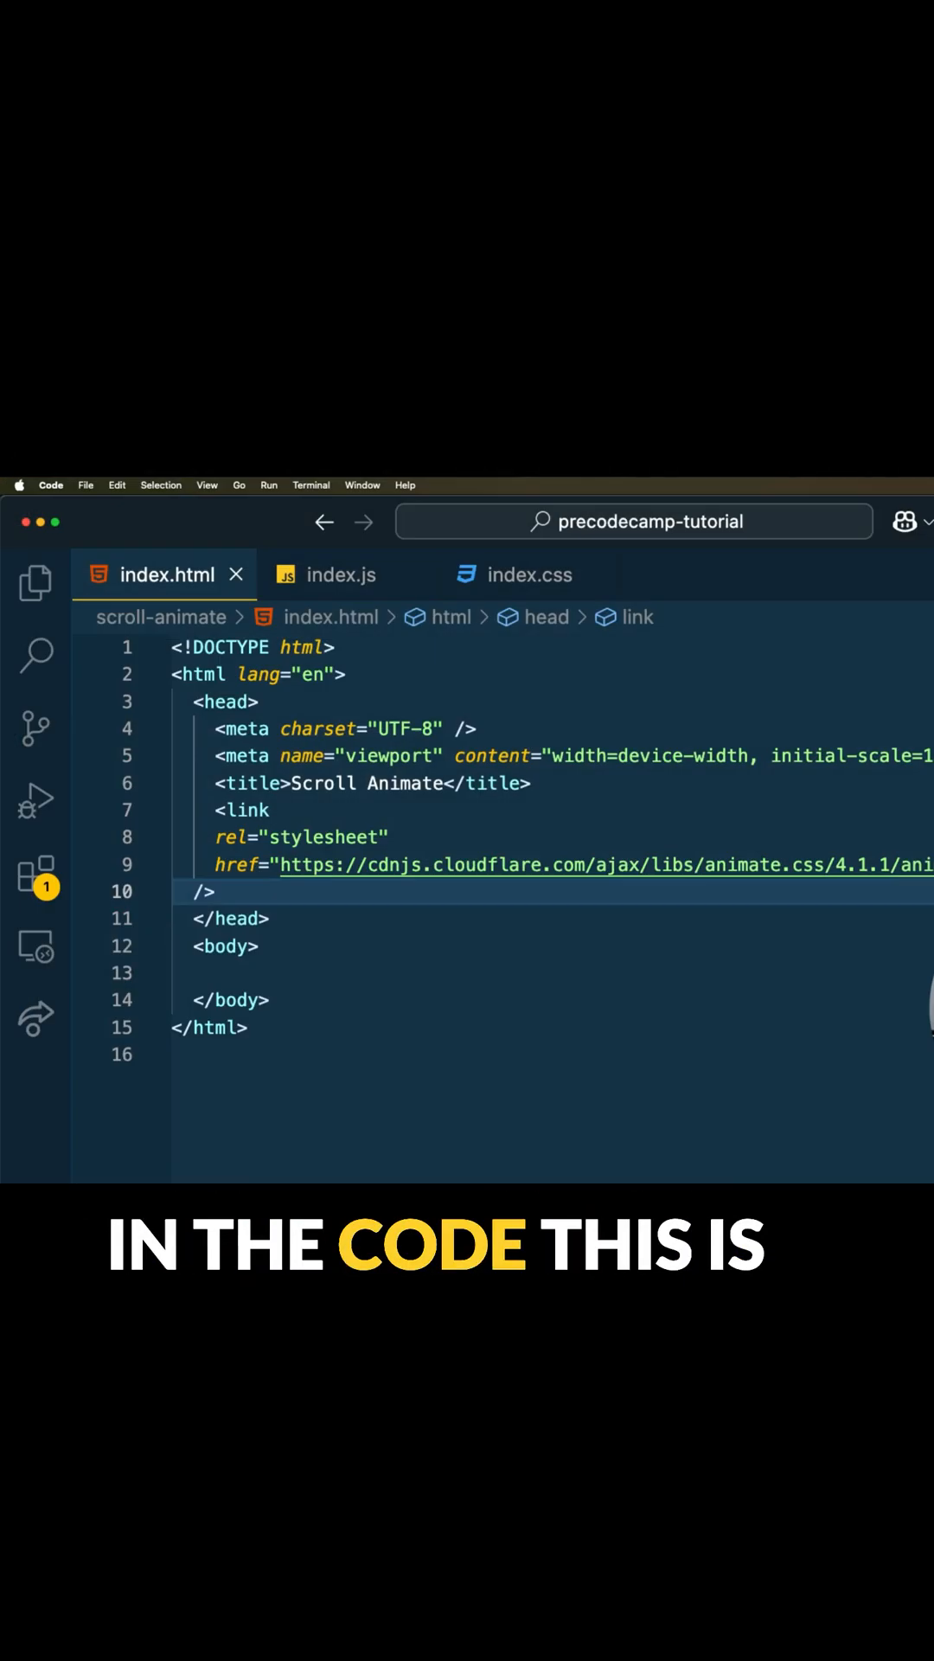
{"action": "left_click_drag", "start_coordinate": [244, 810], "coordinate": [211, 891]}
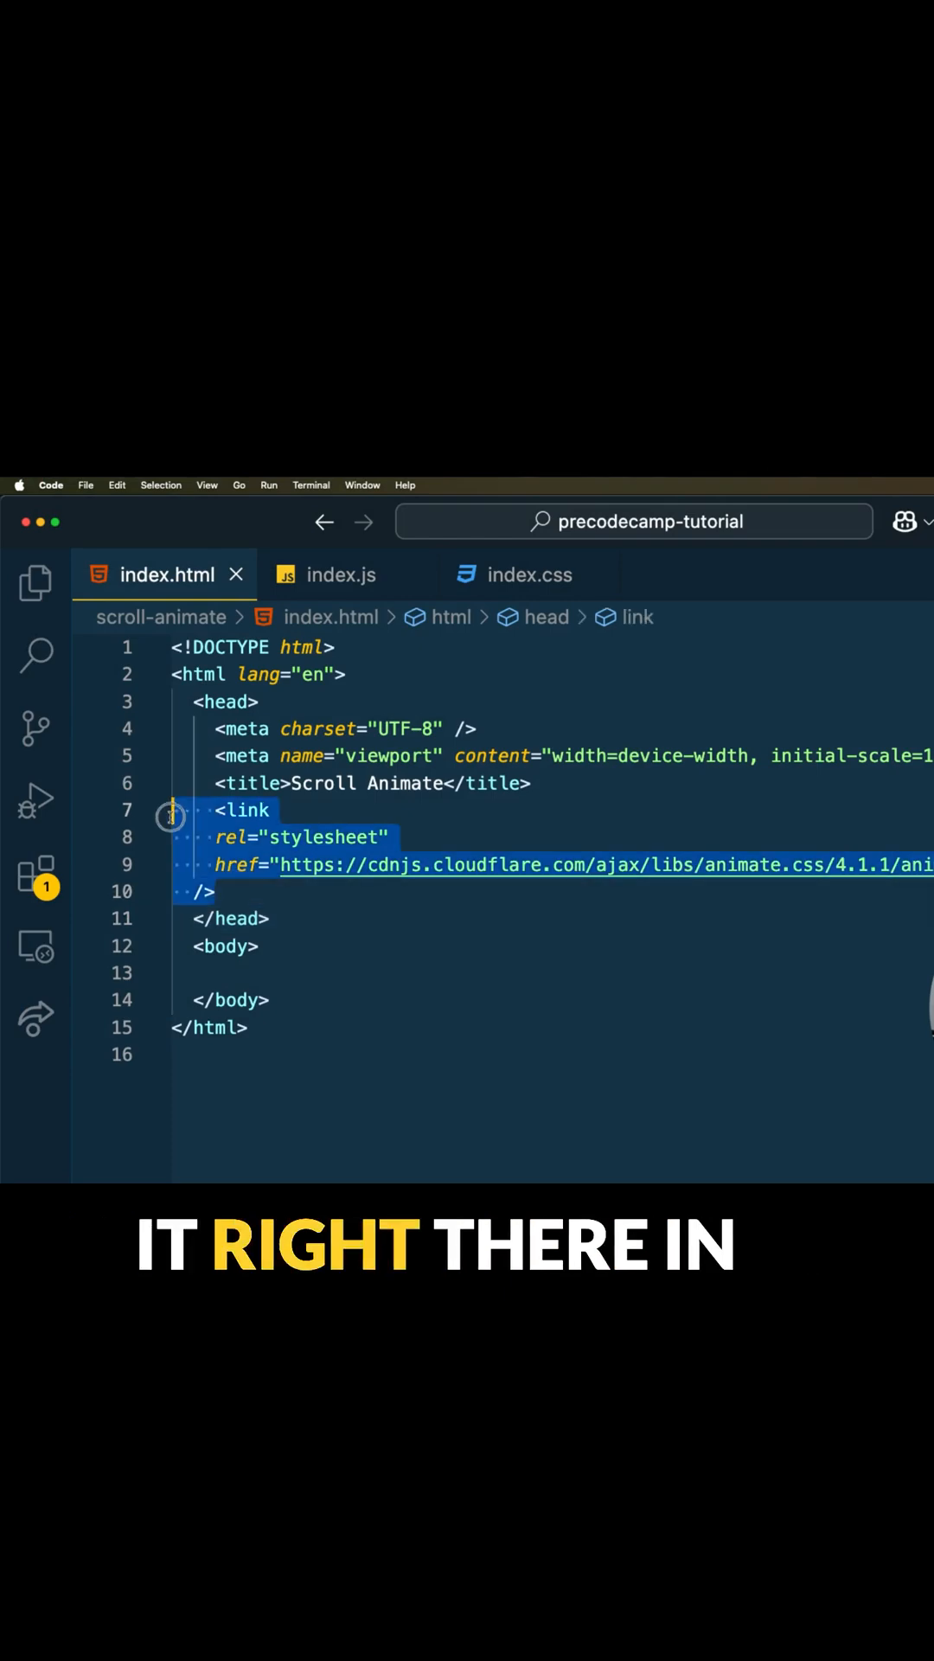